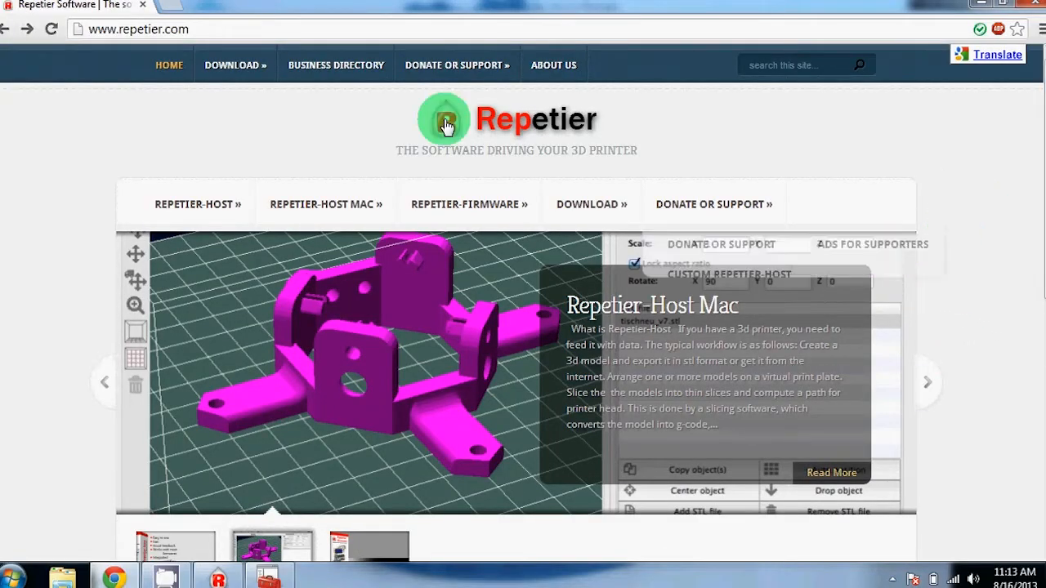
On repetier.com, go to the Host & Firmware Downloads page under the Download menu.
click(235, 65)
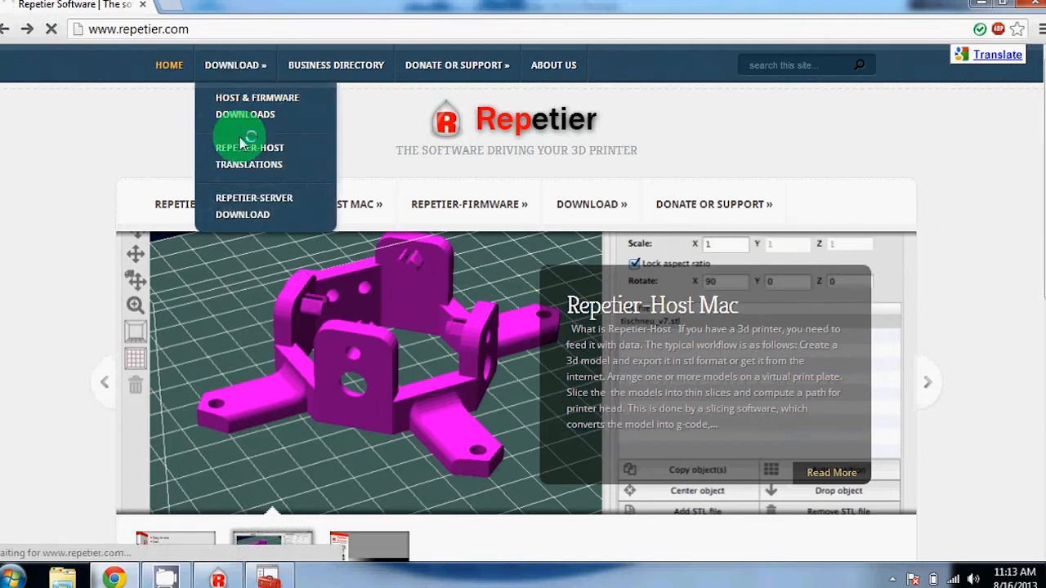
click(256, 106)
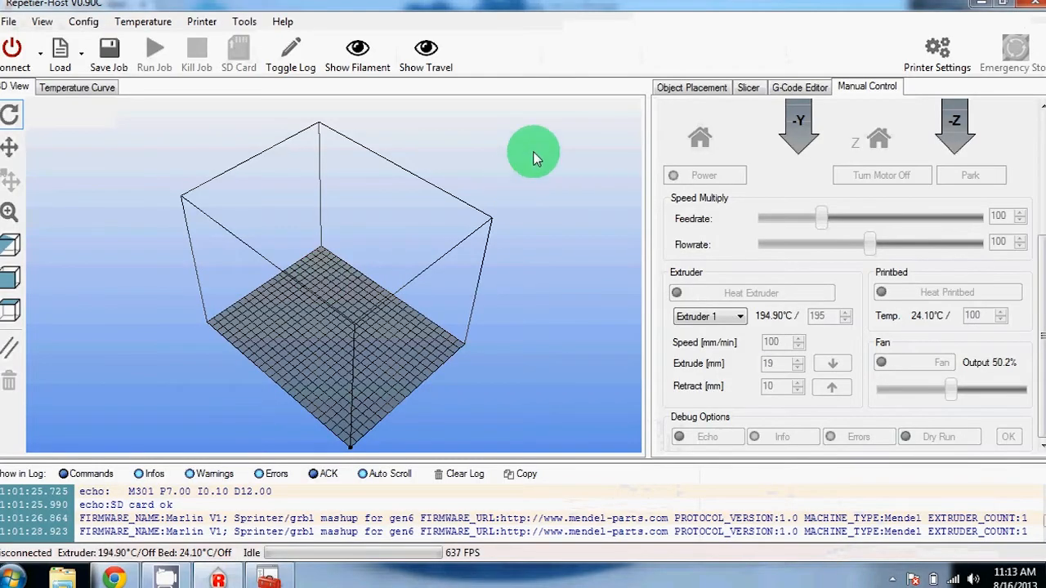
mouse_move(937, 49)
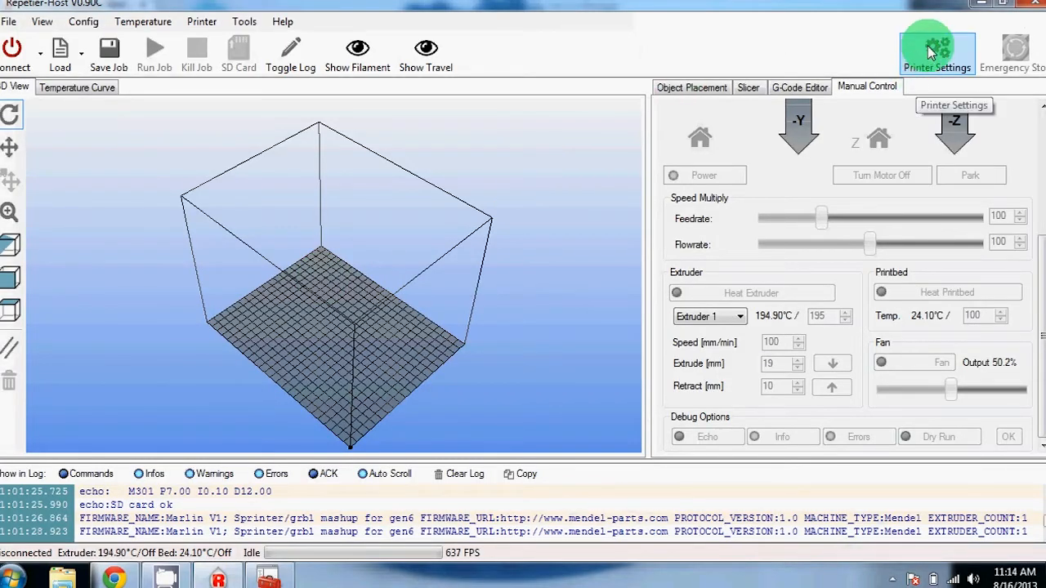
Open Printer Settings with serial connection COM6 at 115200 baud and view feed/temperature settings.
click(936, 49)
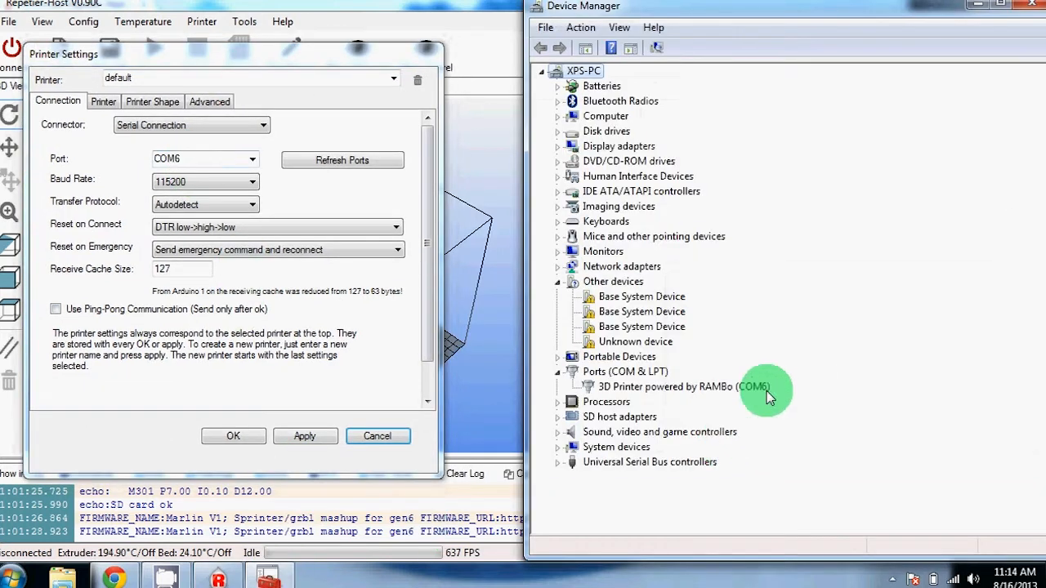
mouse_move(752, 398)
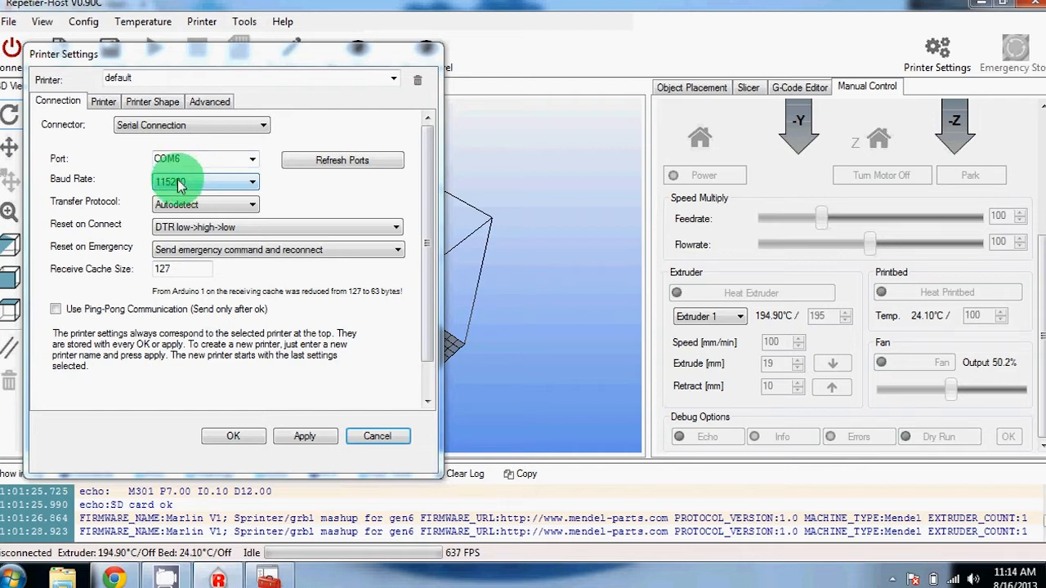
click(103, 101)
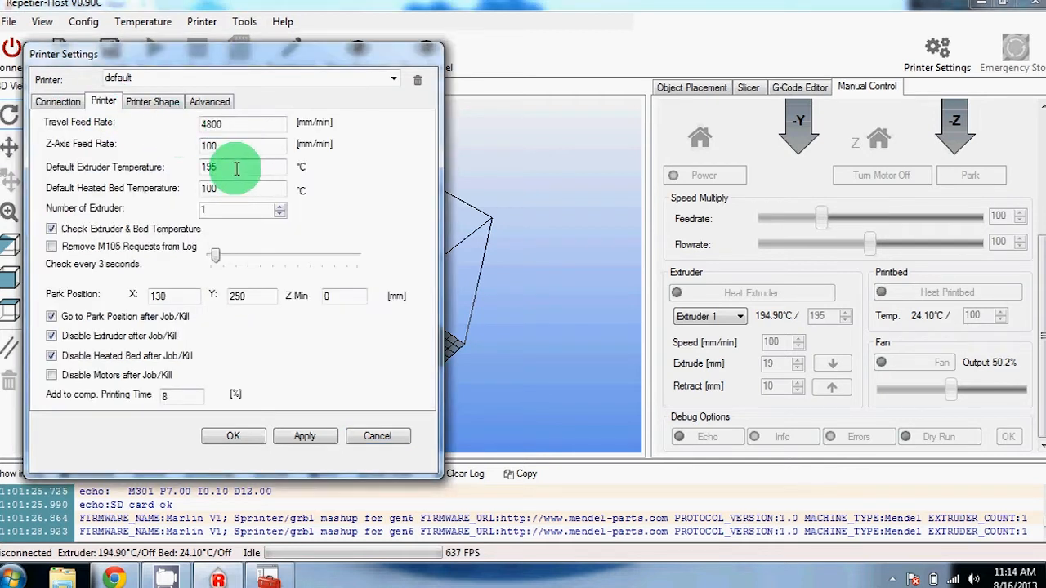
mouse_move(372, 174)
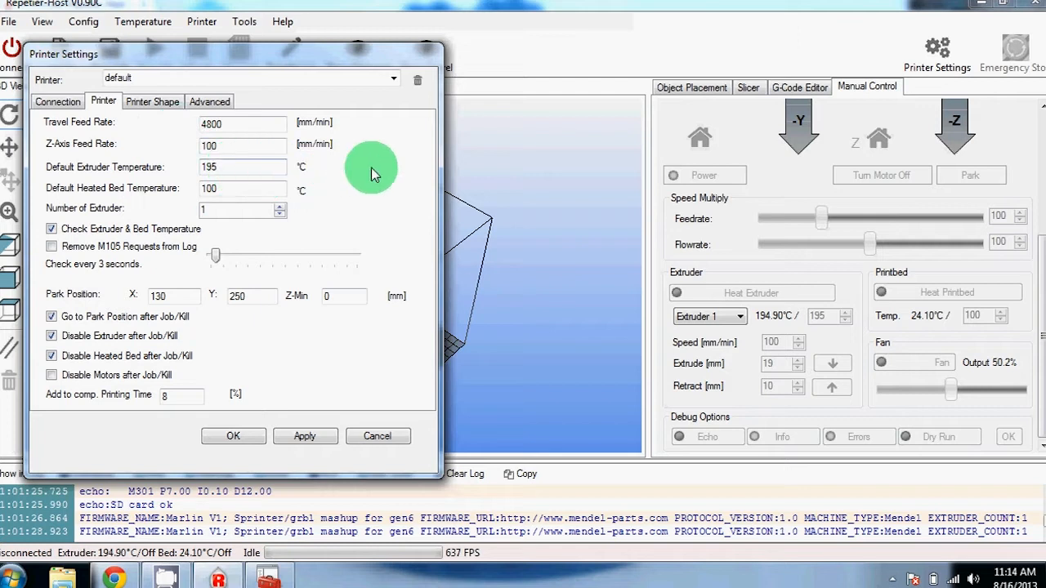
mouse_move(292, 184)
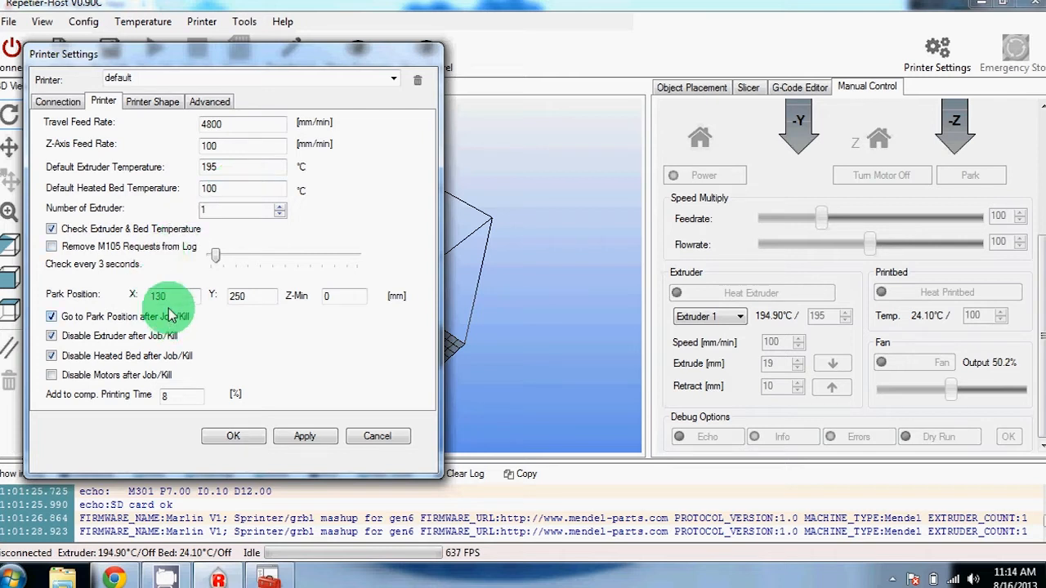
click(252, 295)
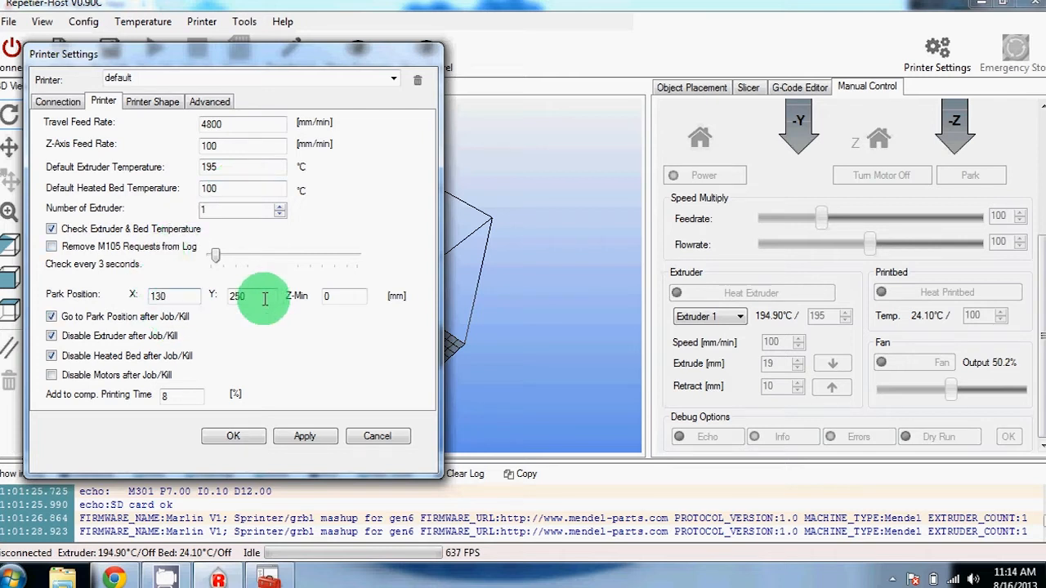
mouse_move(358, 361)
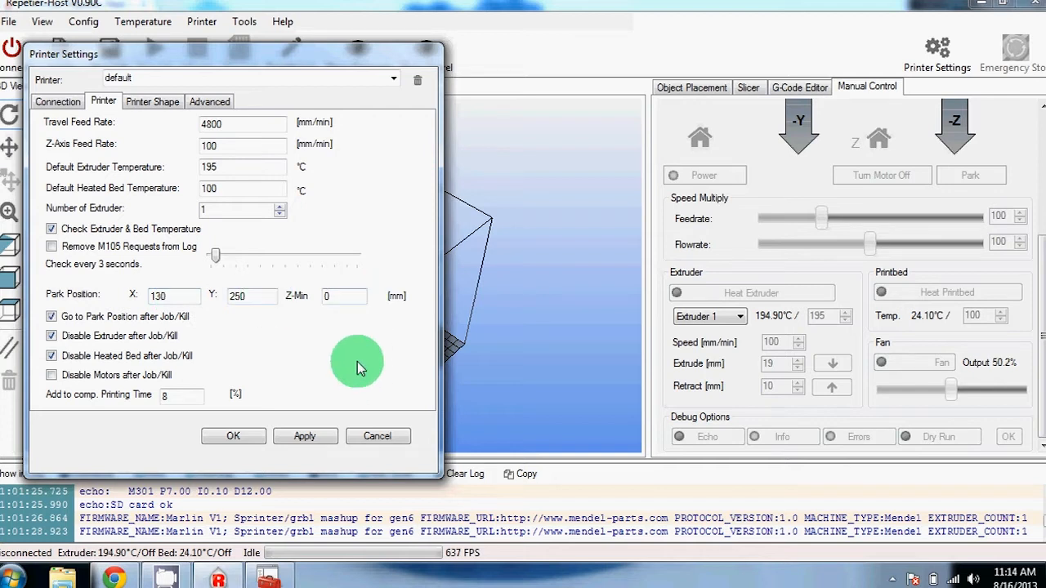
mouse_move(335, 353)
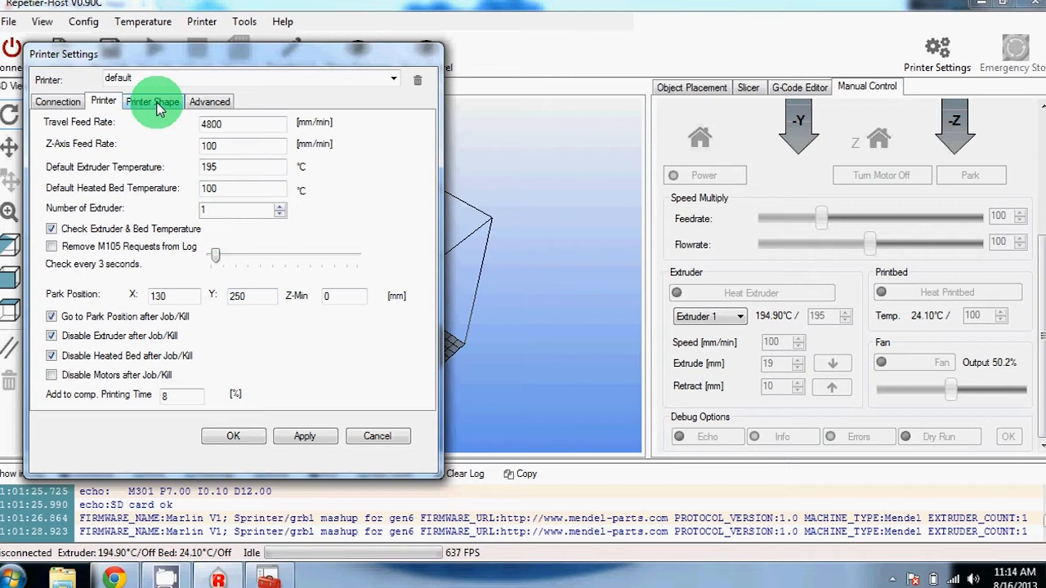
Confirm the Printer Shape area of X 200, Y 250, height 200 and save with OK.
click(152, 100)
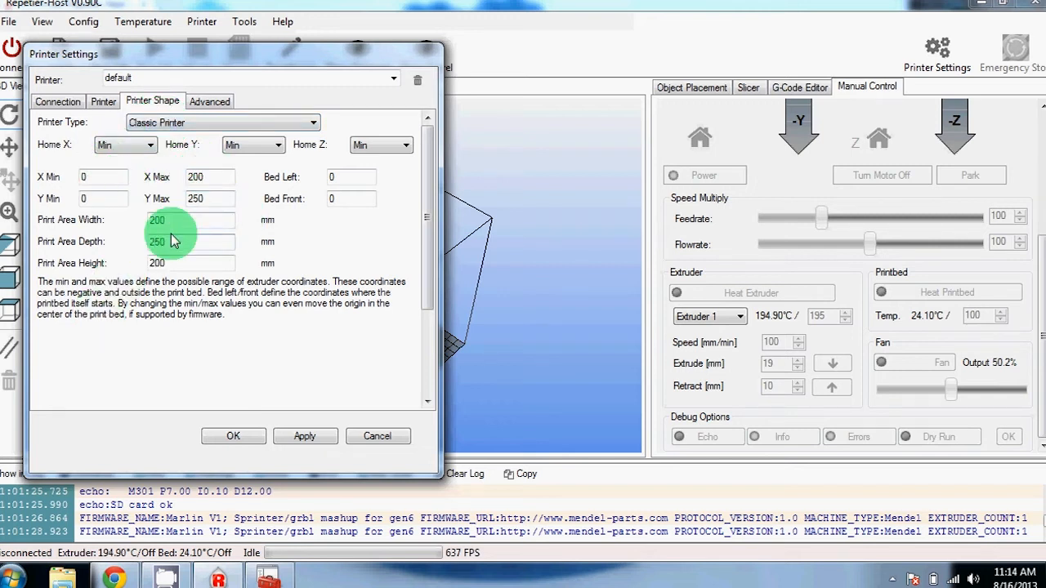
mouse_move(184, 106)
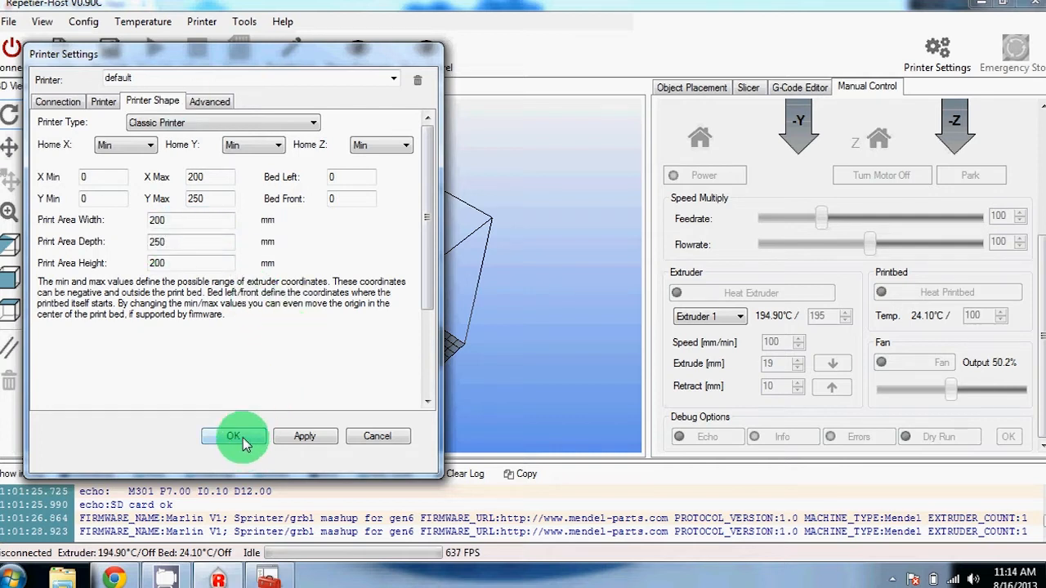
click(234, 435)
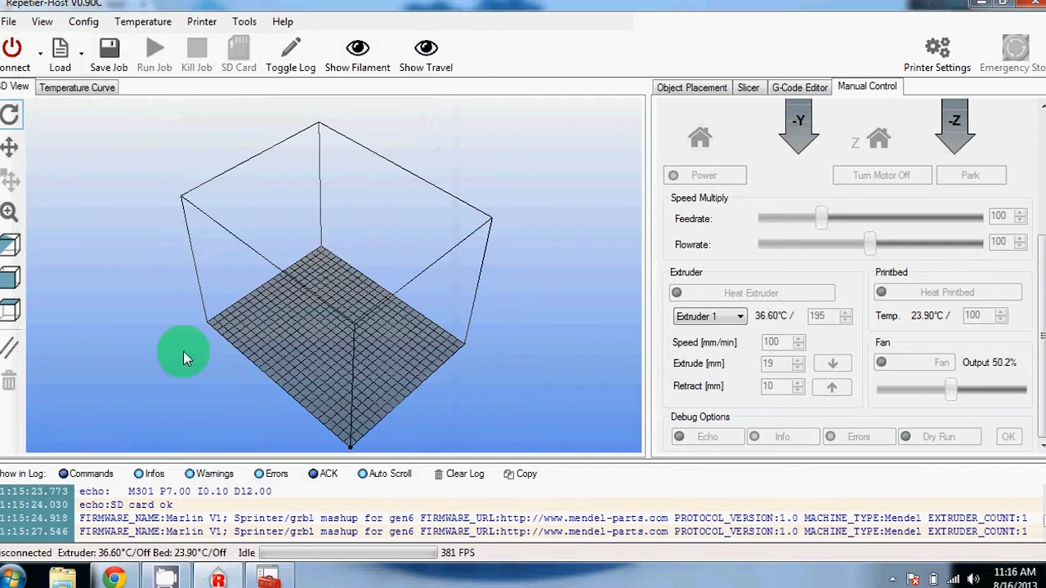
mouse_move(14, 53)
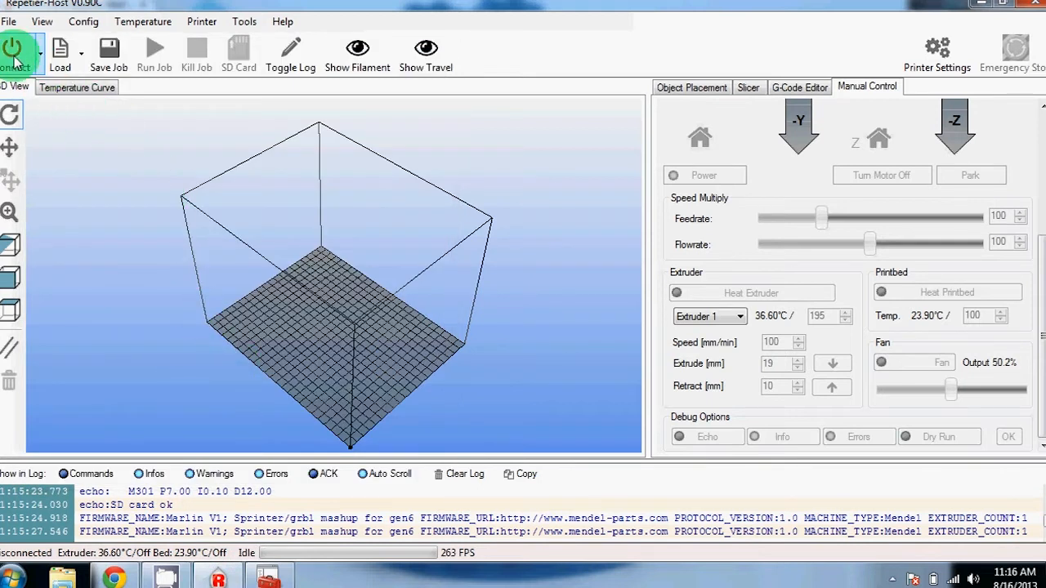
mouse_move(16, 53)
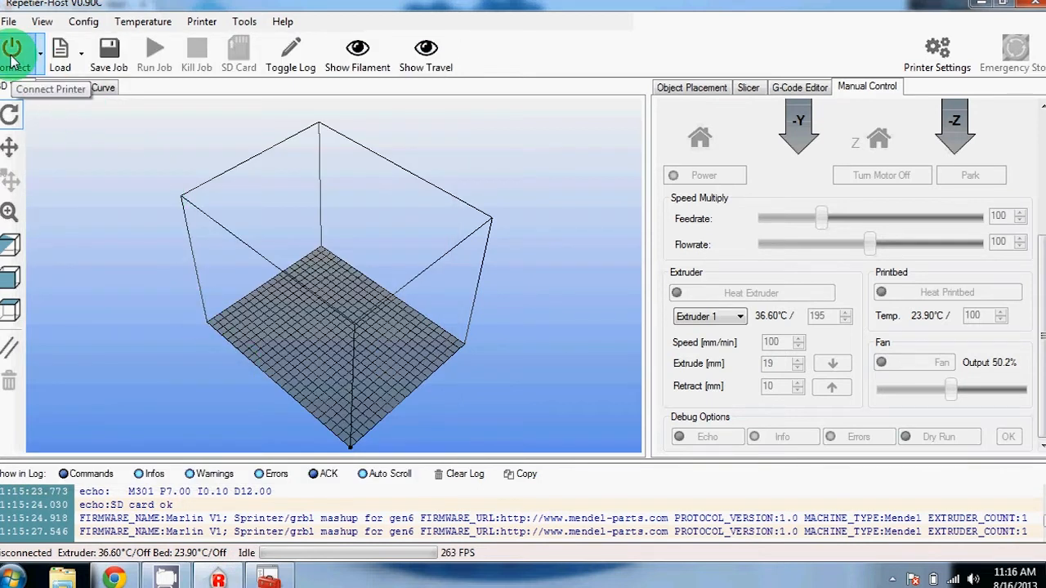
Connect Repetier-Host to the printer from the toolbar.
click(17, 49)
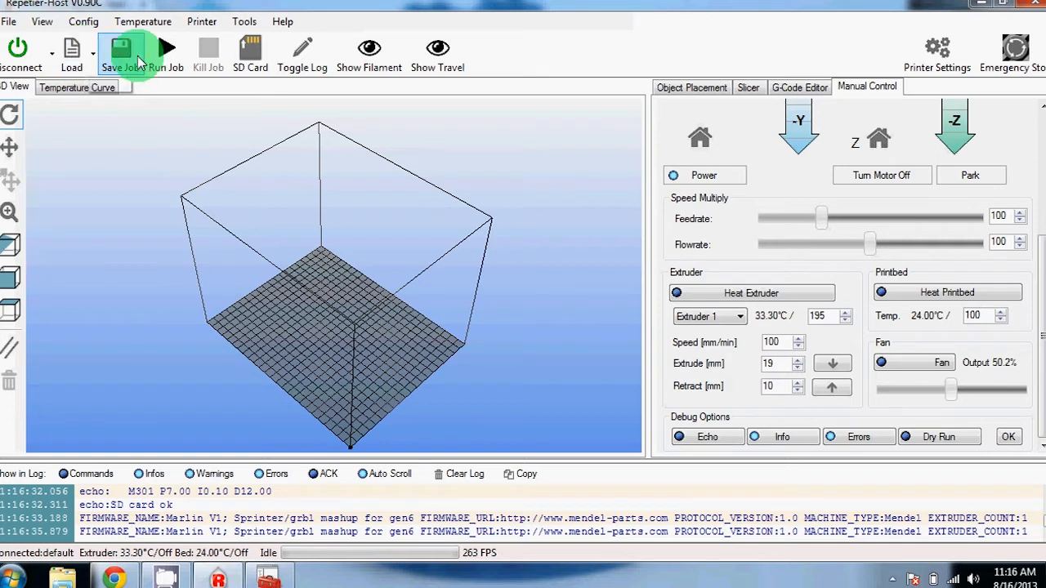
mouse_move(123, 53)
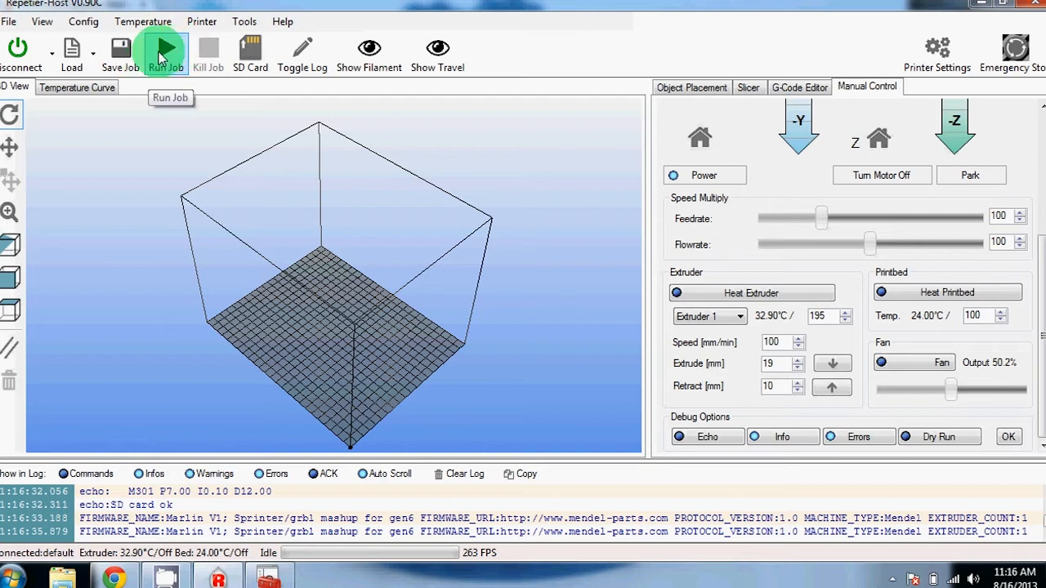
mouse_move(206, 49)
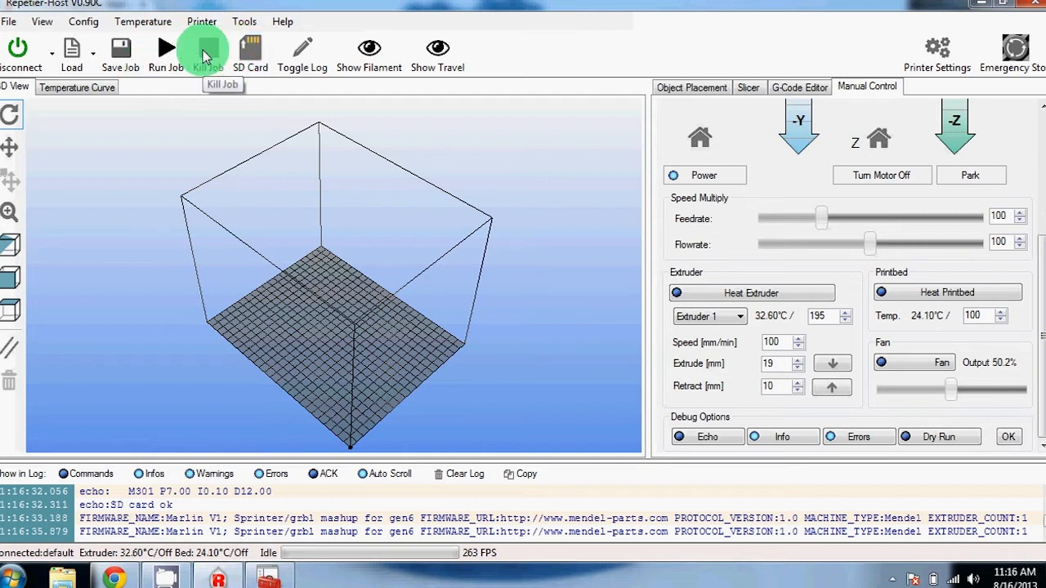
mouse_move(251, 49)
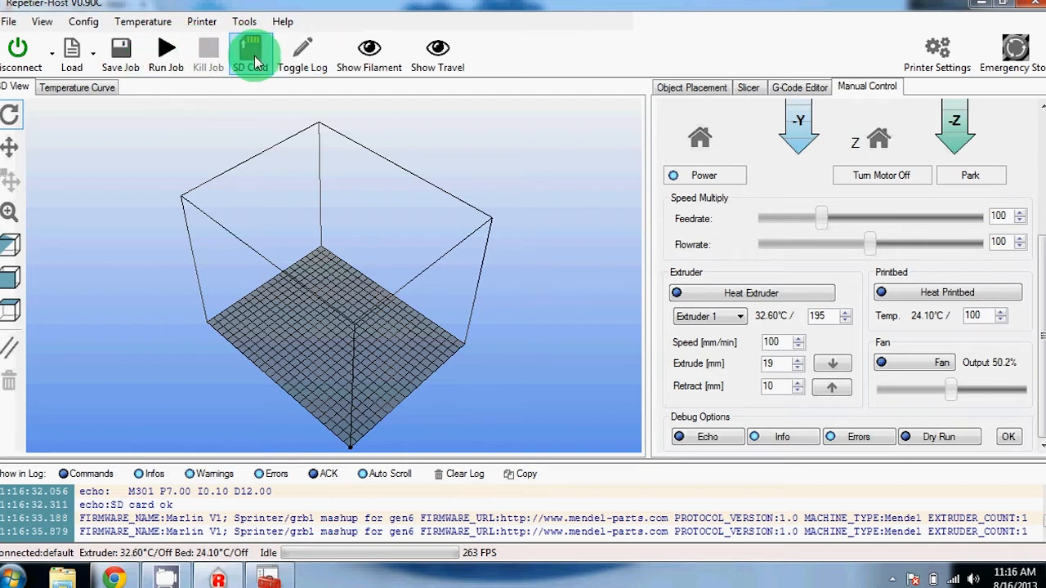
Mount the SD card, select box.gco among its files, and close the SD manager.
click(251, 49)
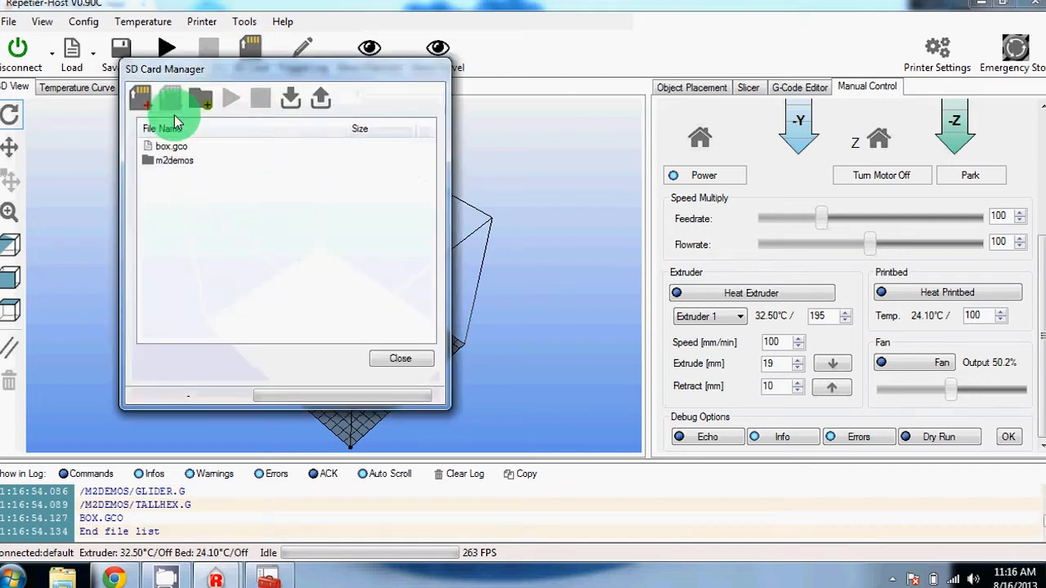
mouse_move(287, 98)
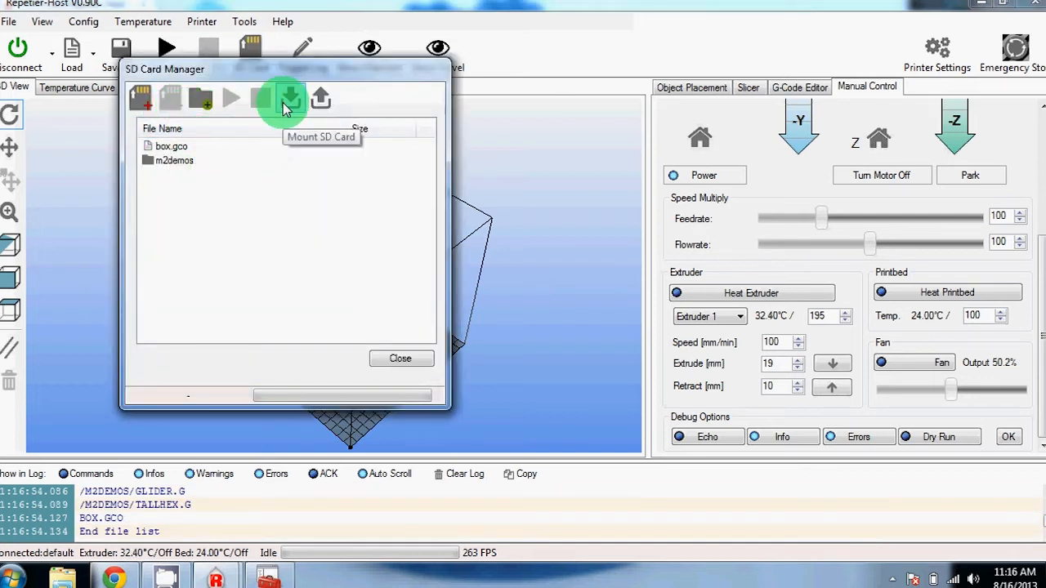
click(174, 161)
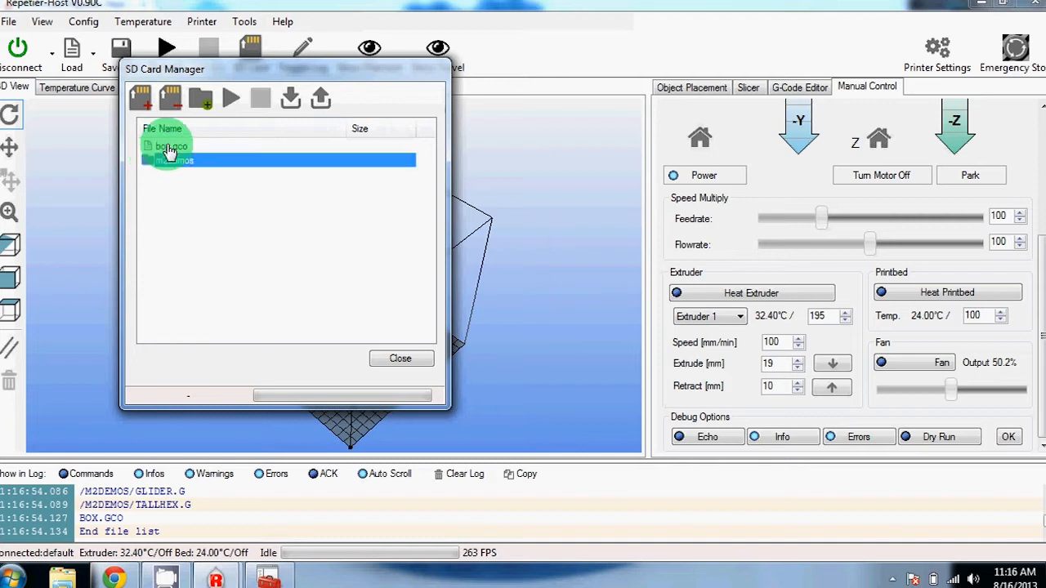
click(172, 145)
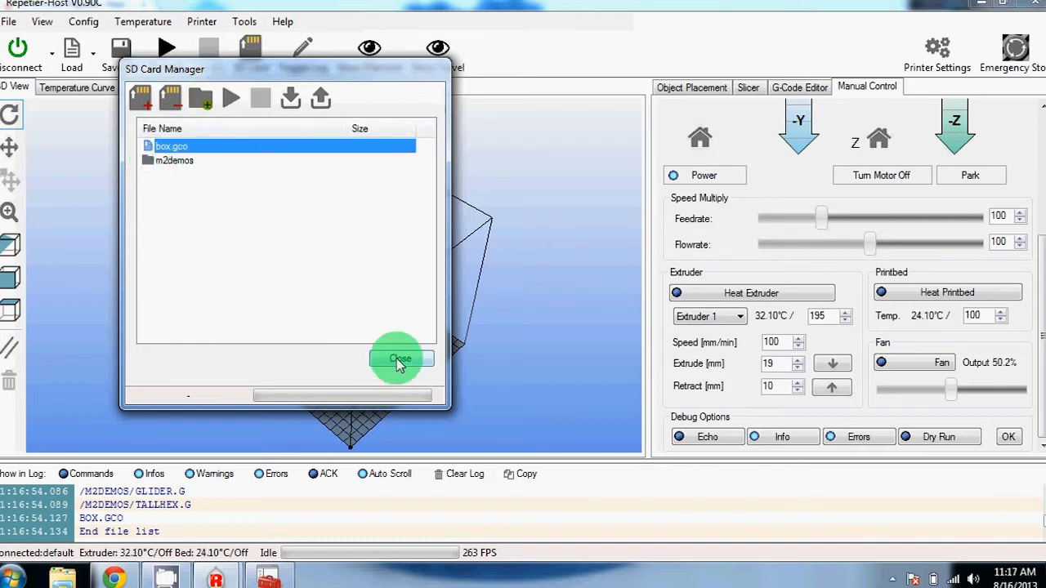
click(399, 360)
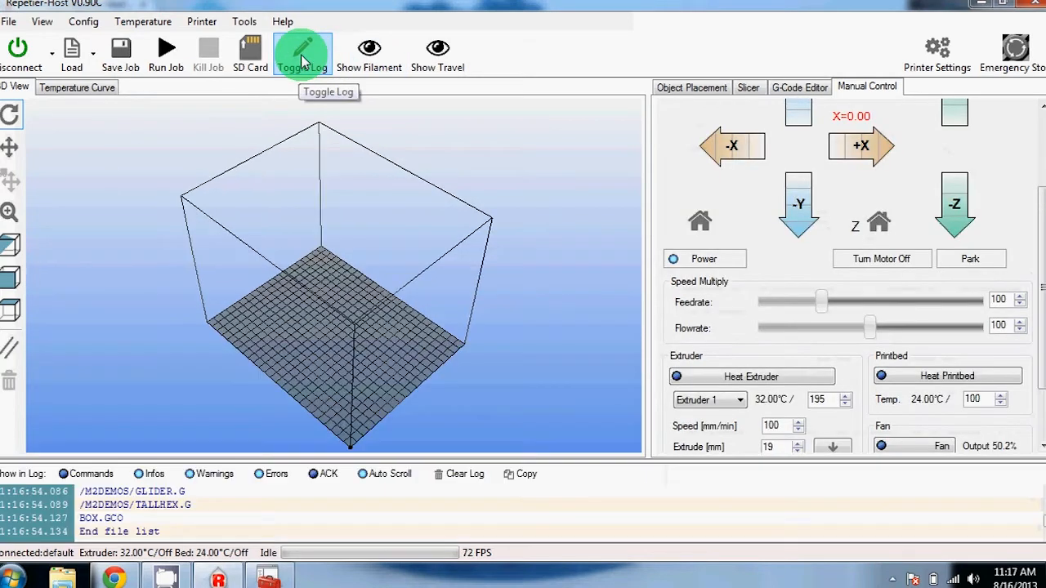
mouse_move(369, 53)
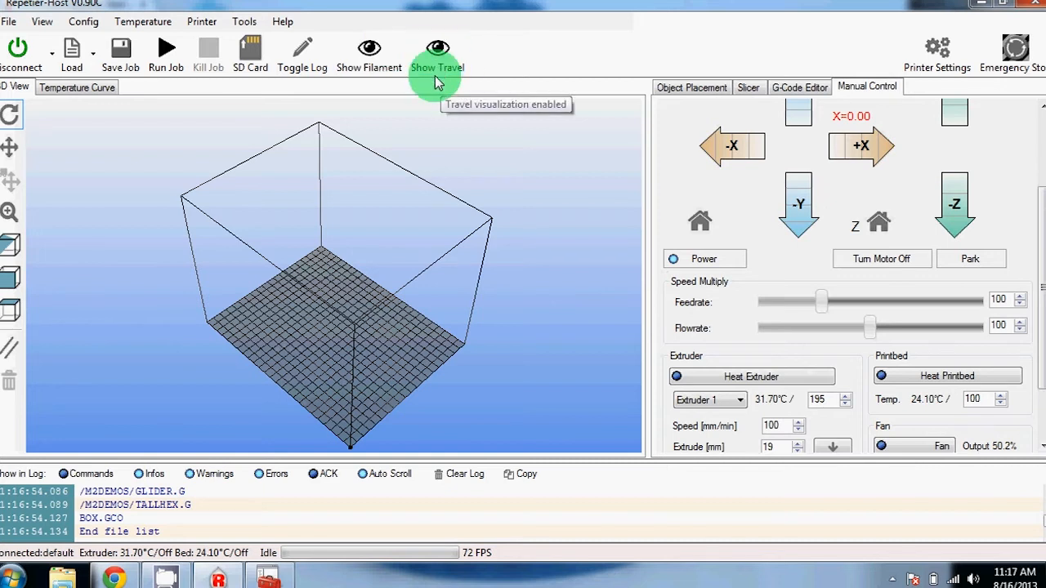
mouse_move(431, 86)
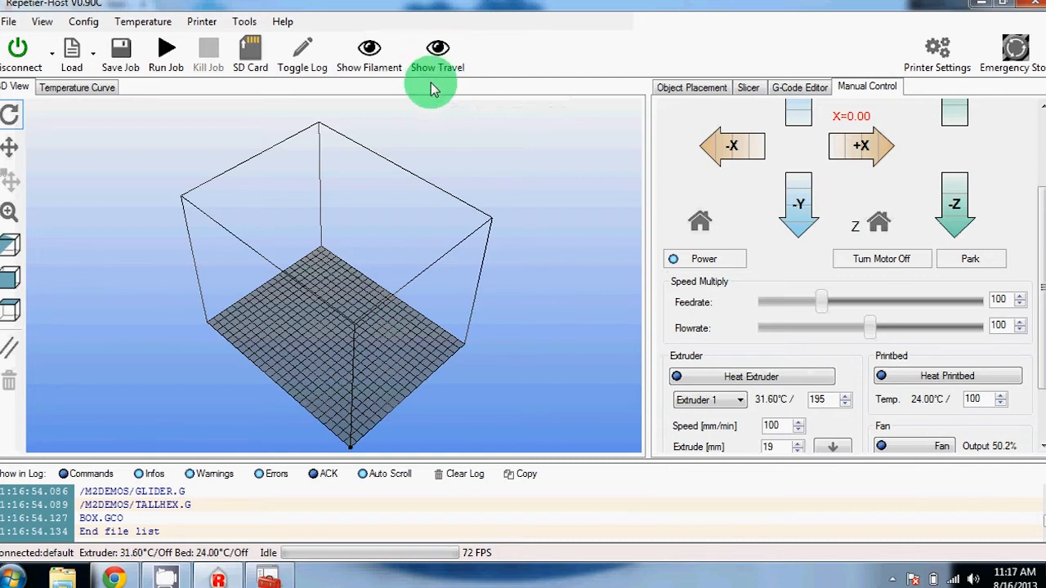
mouse_move(513, 72)
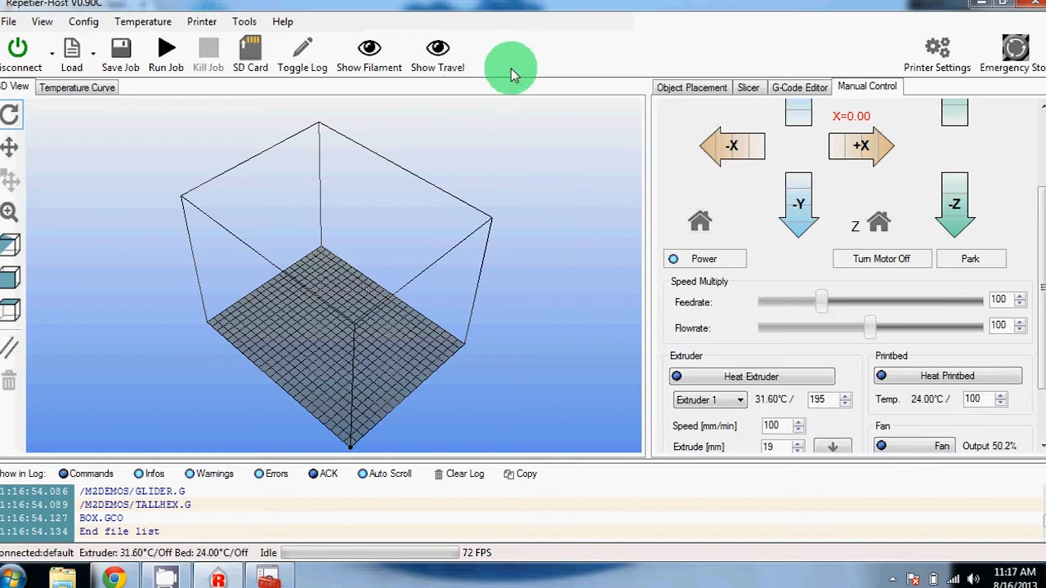
mouse_move(368, 53)
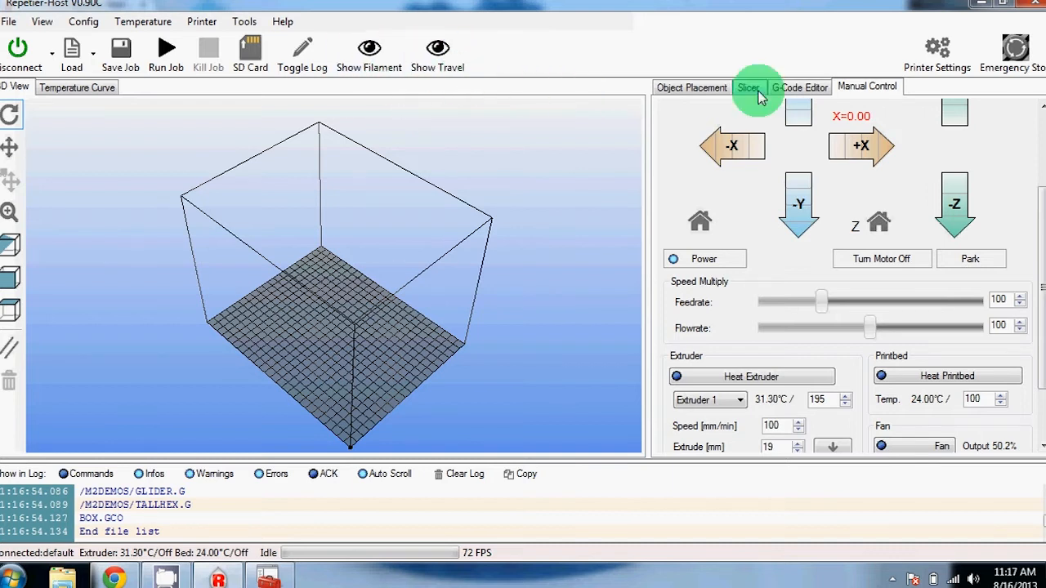
Import Tool_Holder.STL from the Desktop folder onto the print bed.
click(692, 88)
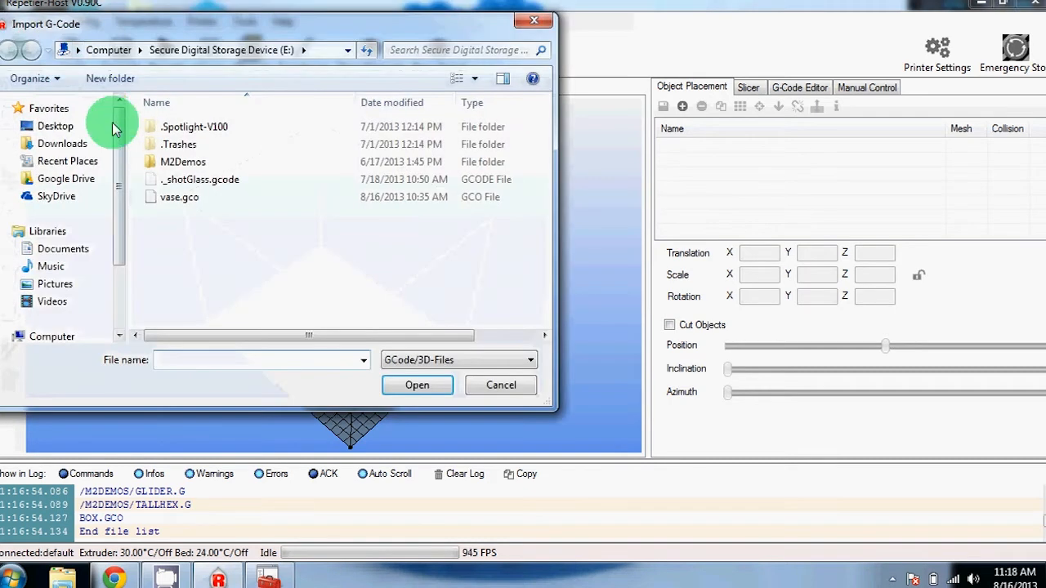
click(54, 126)
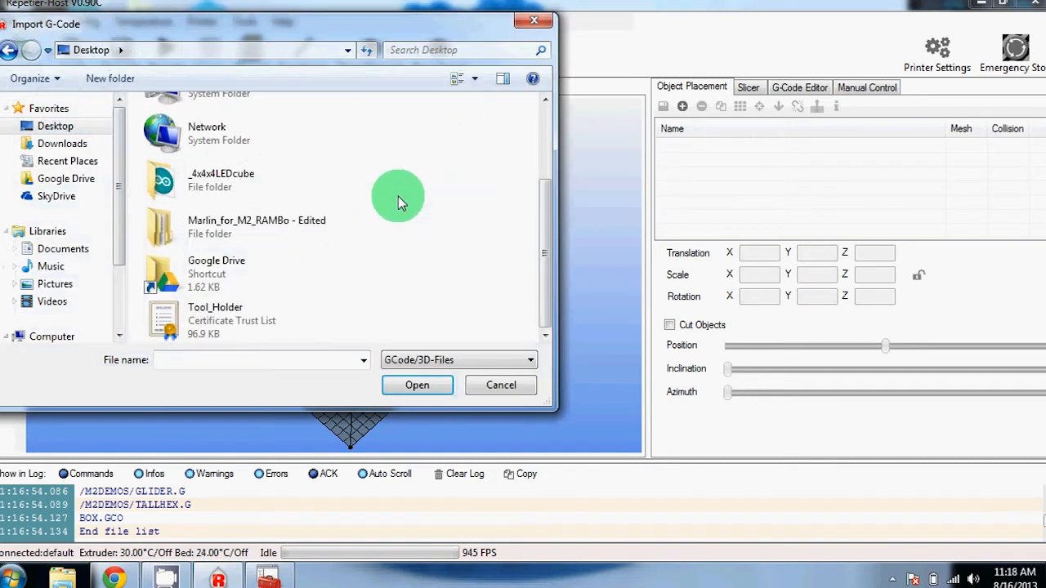
click(215, 320)
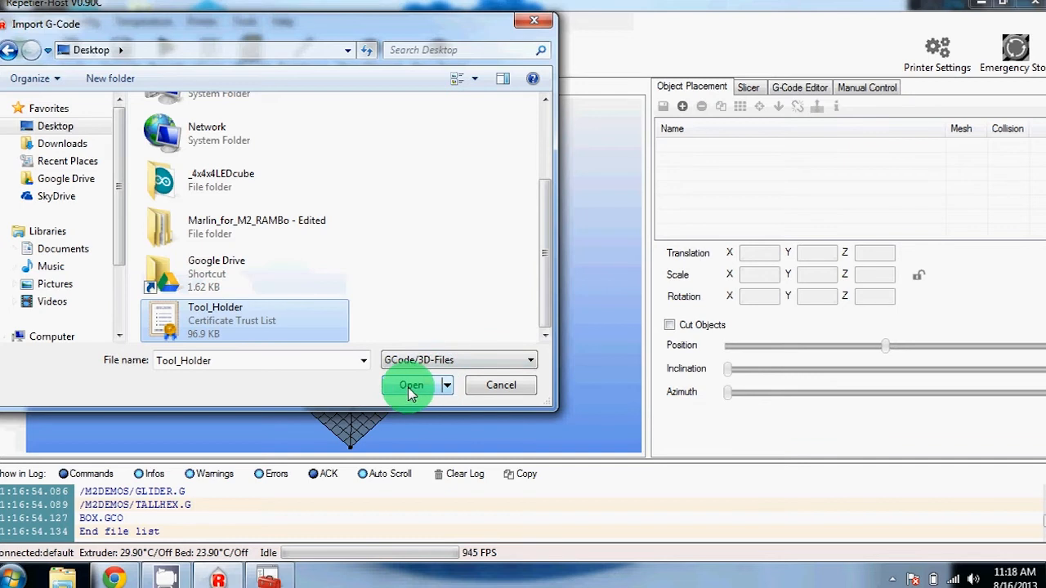
click(411, 384)
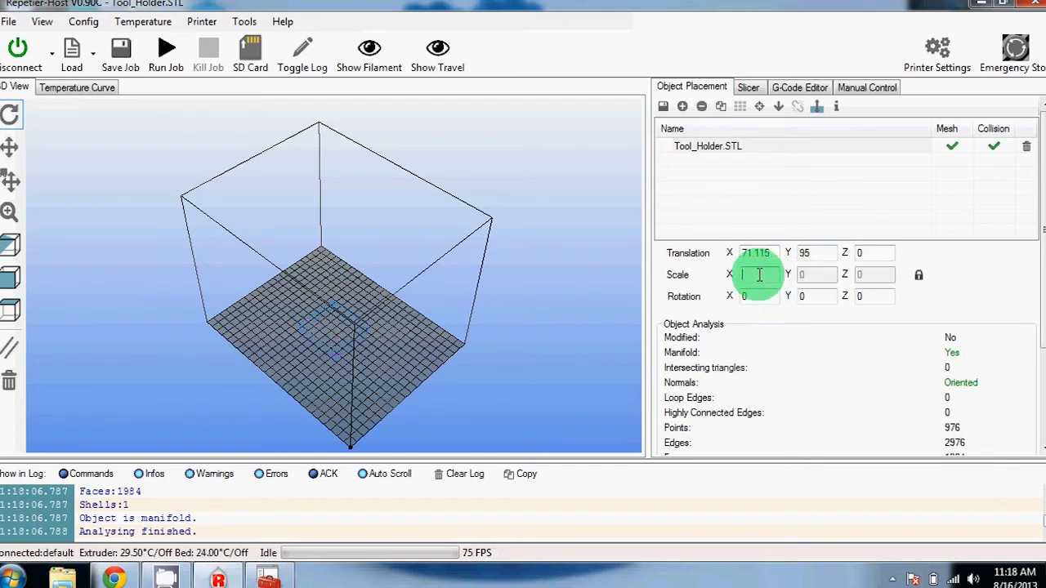
Enter scale 1 for Tool_Holder and type a value into its rotation field.
text(1)
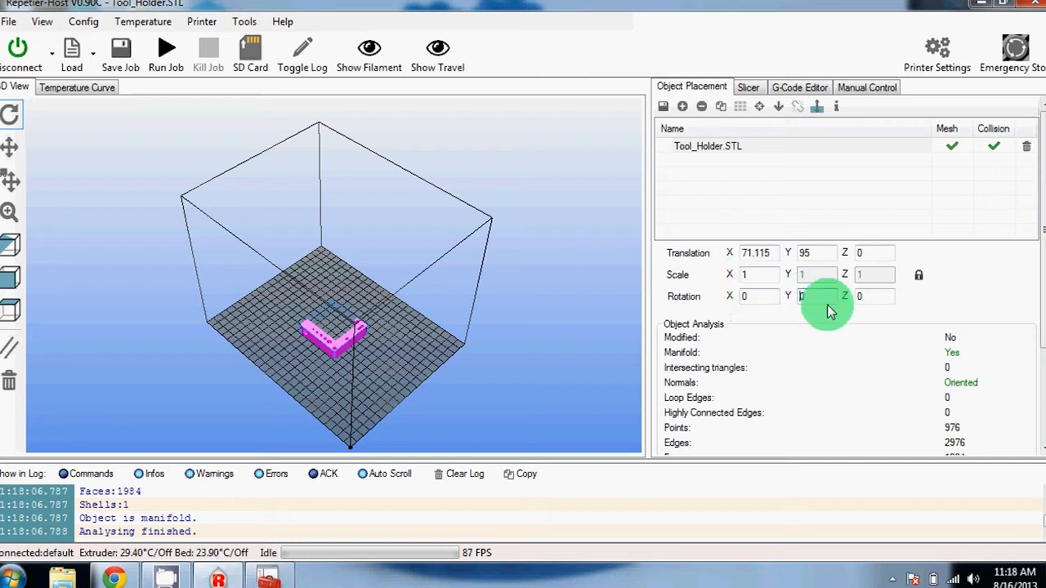
text(90)
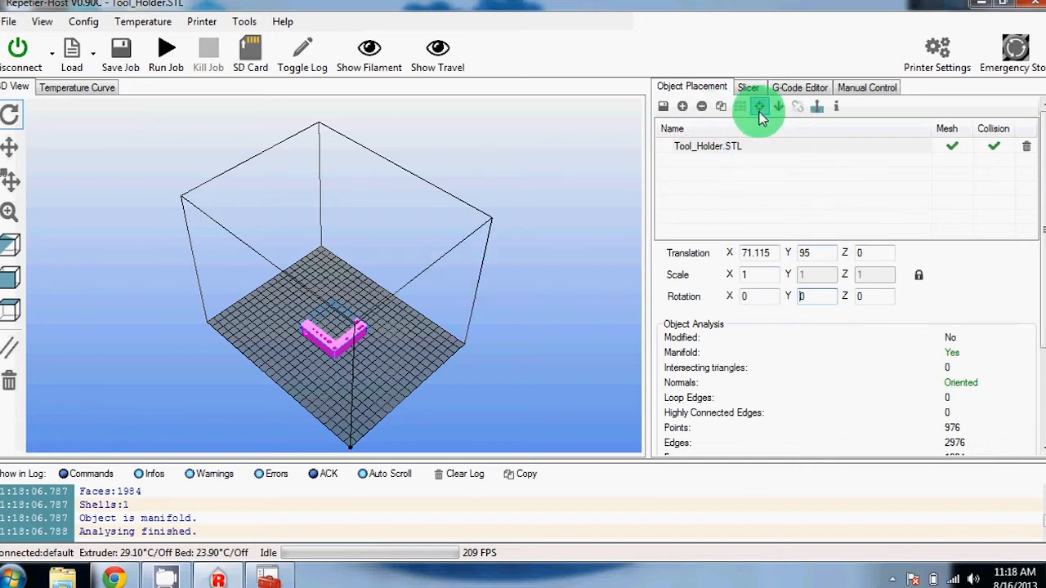
mouse_move(759, 106)
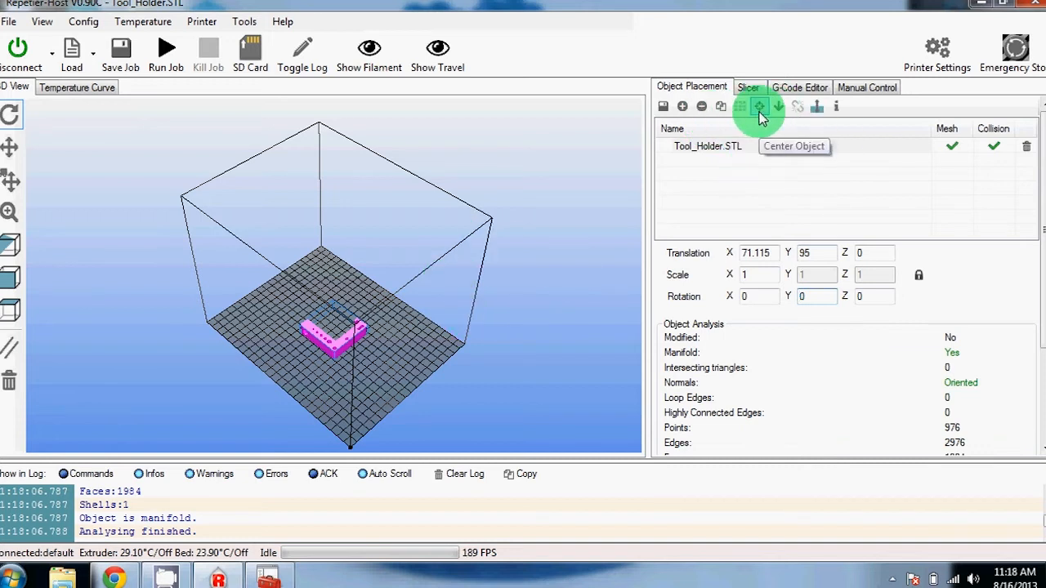
mouse_move(782, 140)
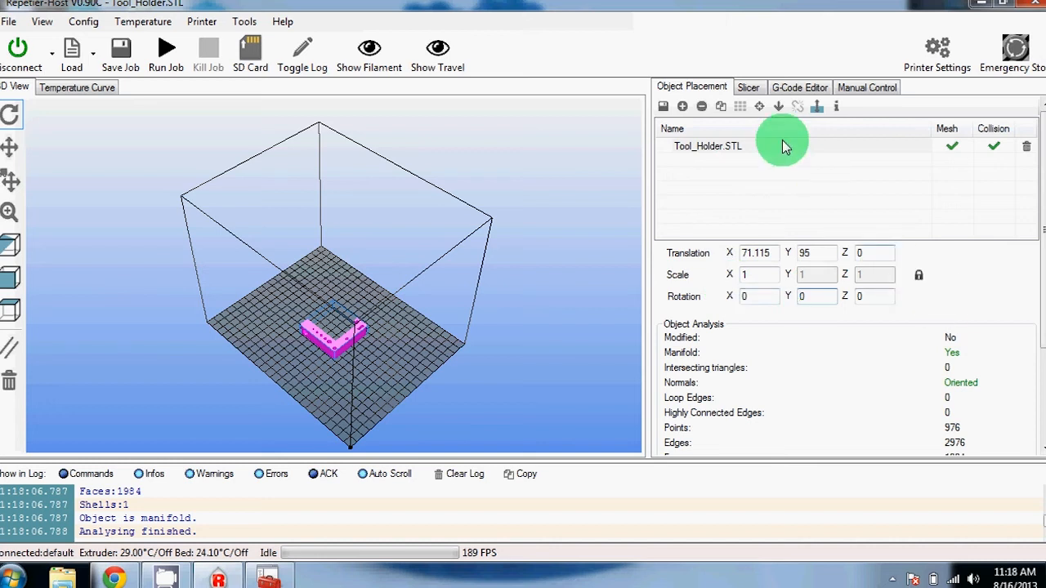
mouse_move(663, 106)
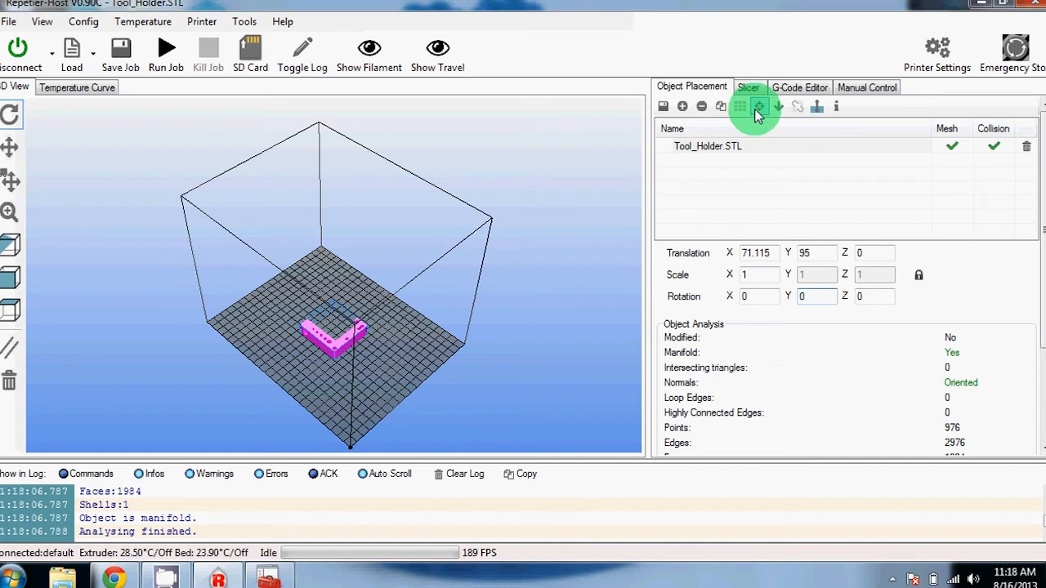
Center the model, jog X by 50 and 10 mm, move Y toward zero, home Z.
click(866, 86)
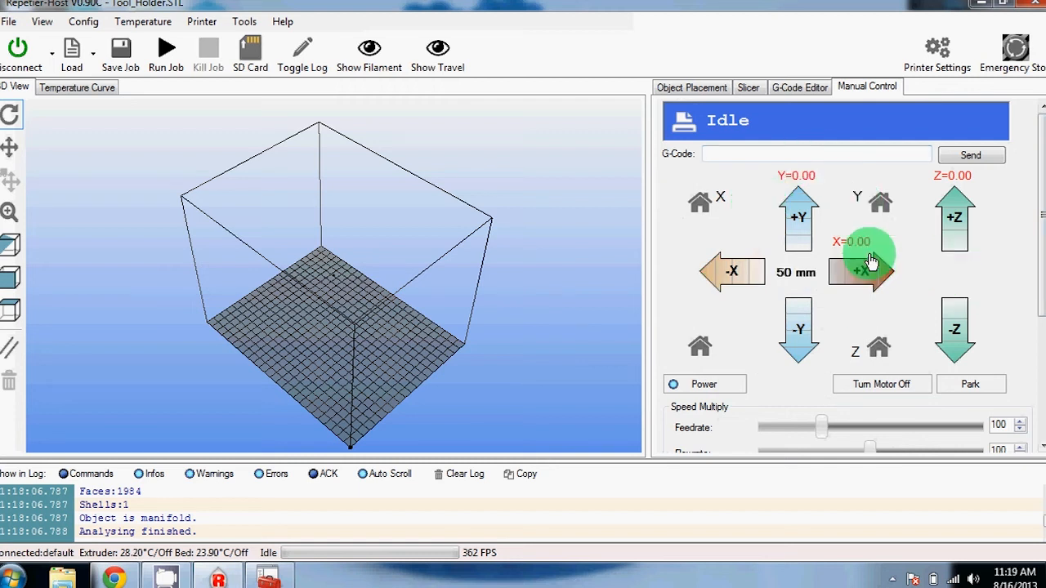
click(795, 271)
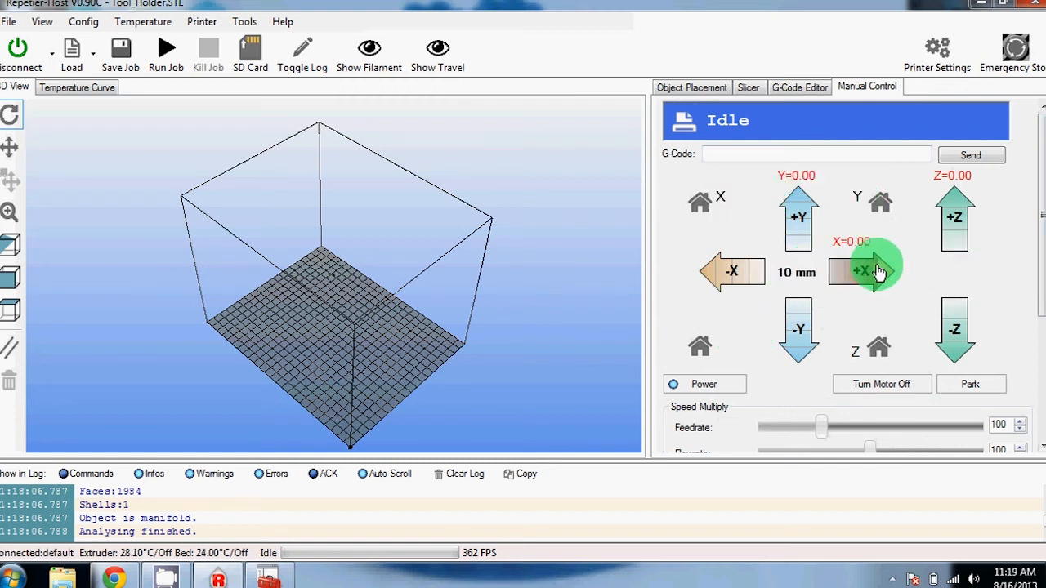
click(862, 271)
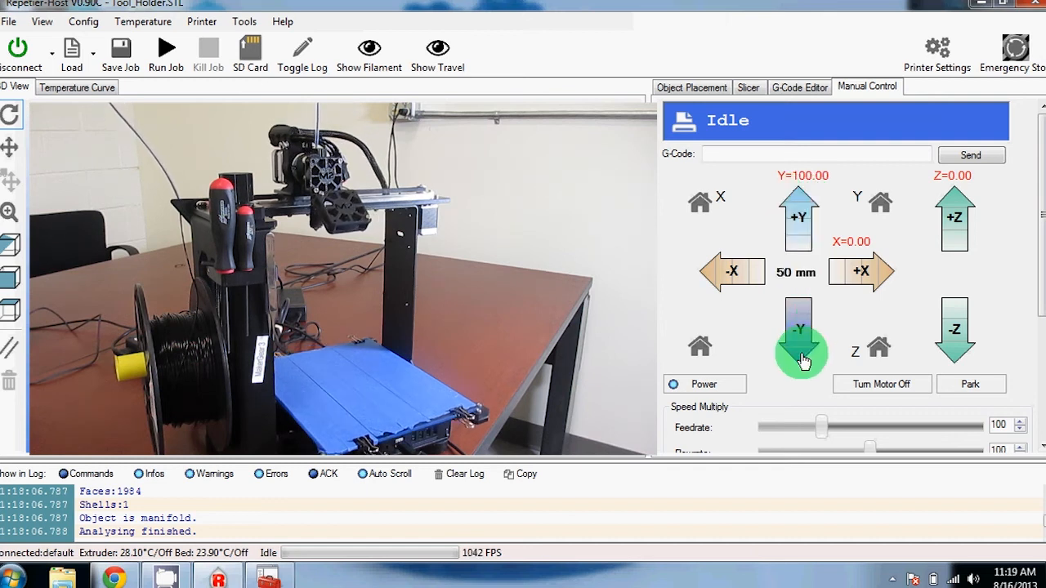
click(954, 326)
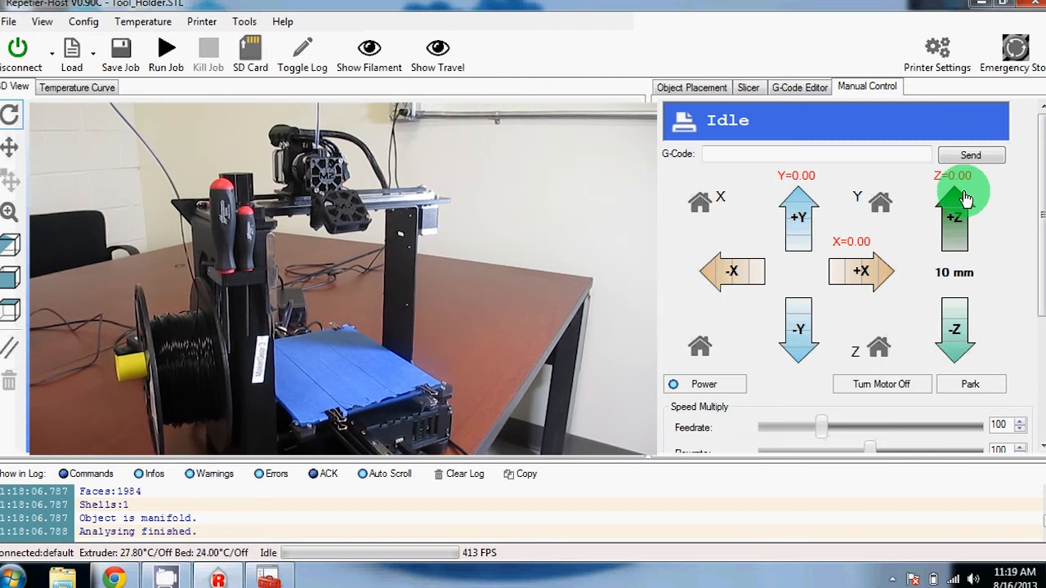
mouse_move(865, 319)
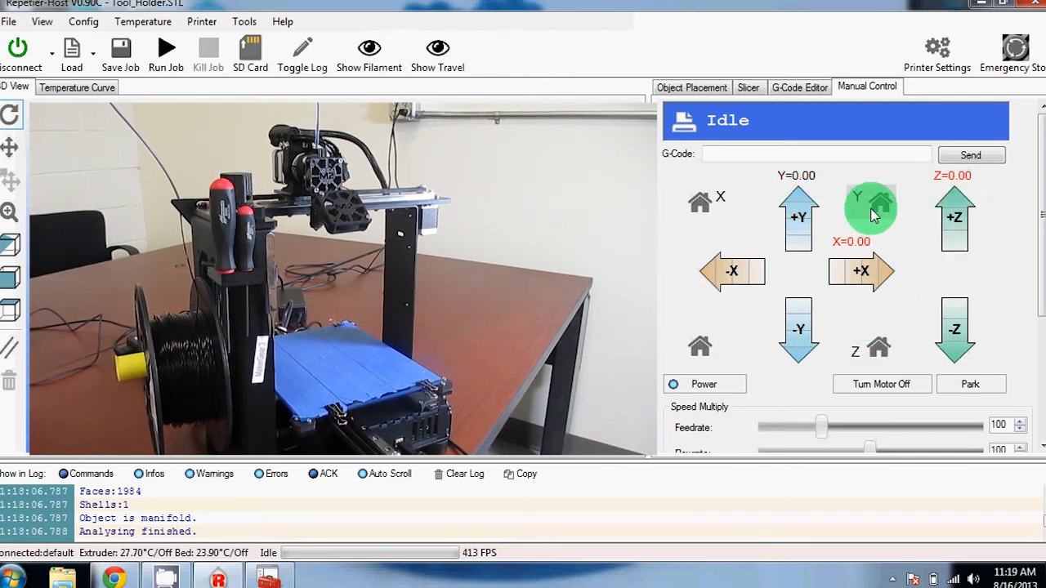
mouse_move(711, 204)
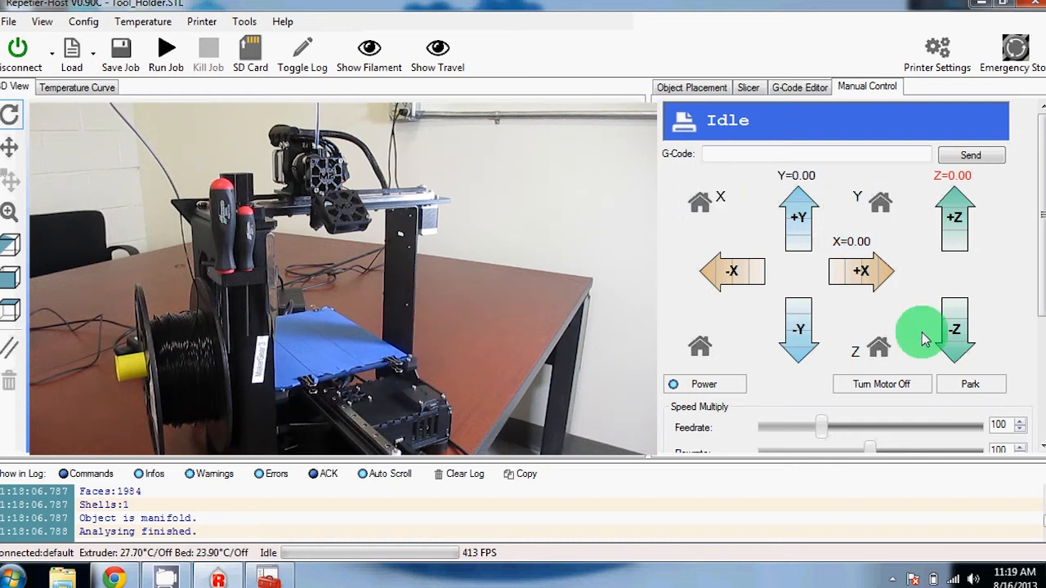
click(878, 345)
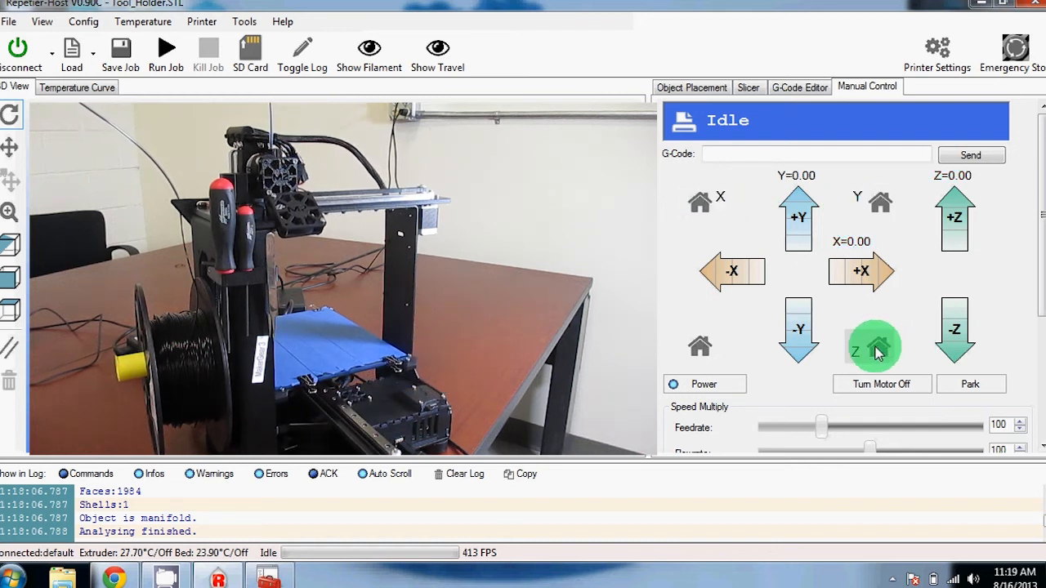
Park the print head at X 130 and scroll to the extruder and fan controls.
scroll(down, 3)
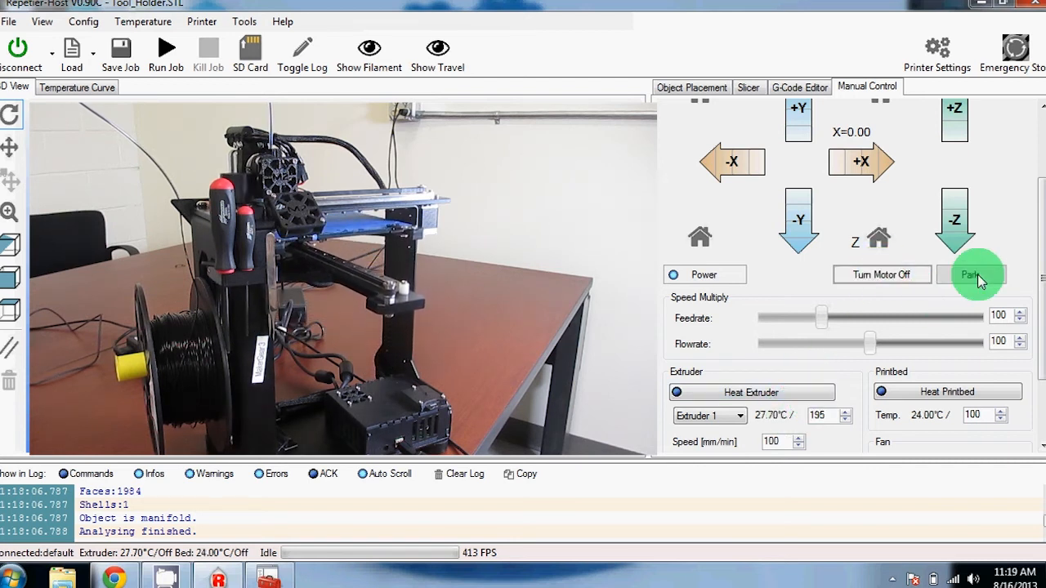
click(970, 274)
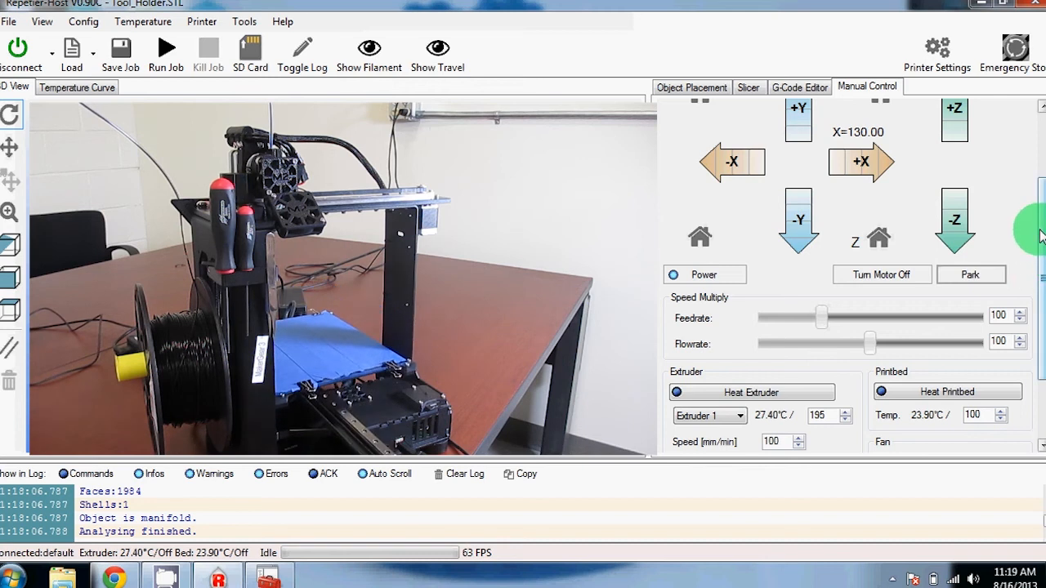
scroll(down, 3)
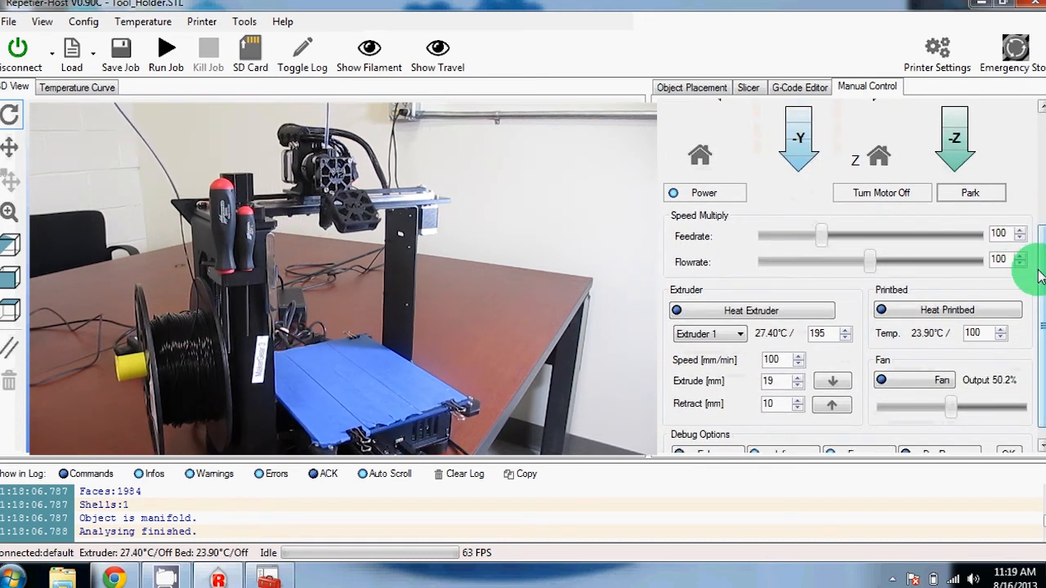
scroll(down, 3)
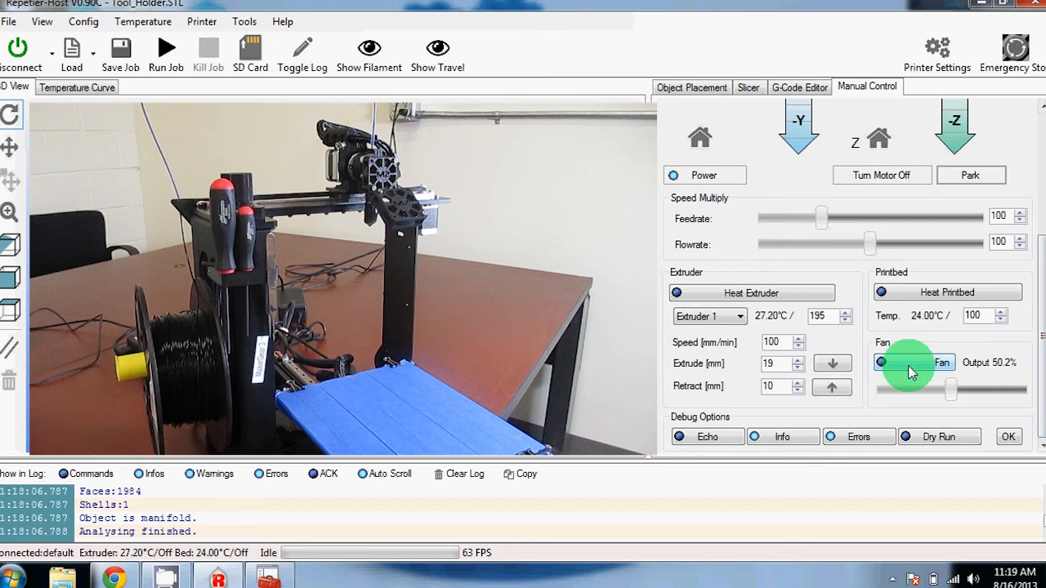
Drag the fan output slider down from 50.2% to 47.5%.
drag(927, 372, 947, 391)
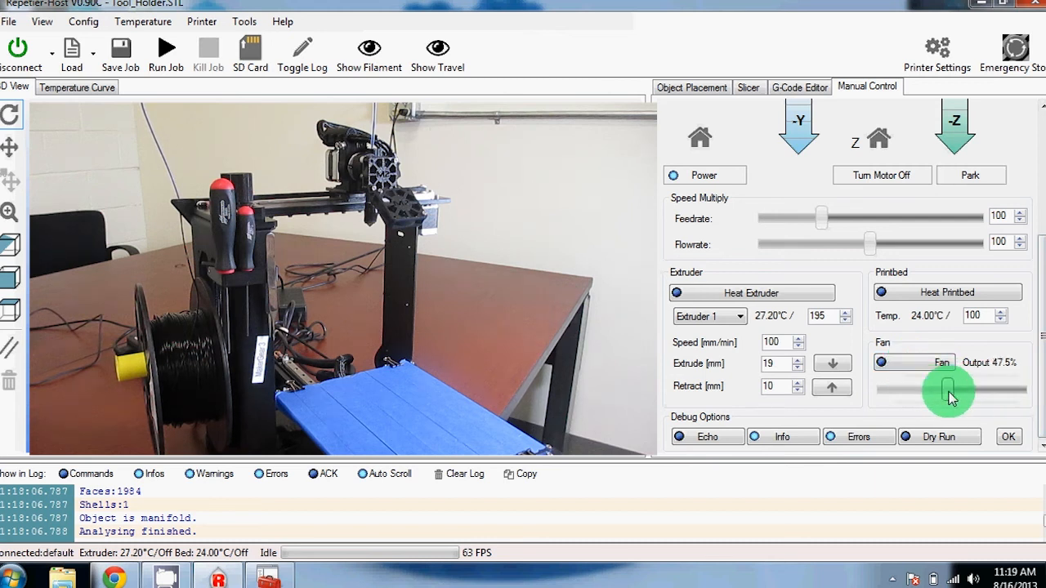
mouse_move(865, 331)
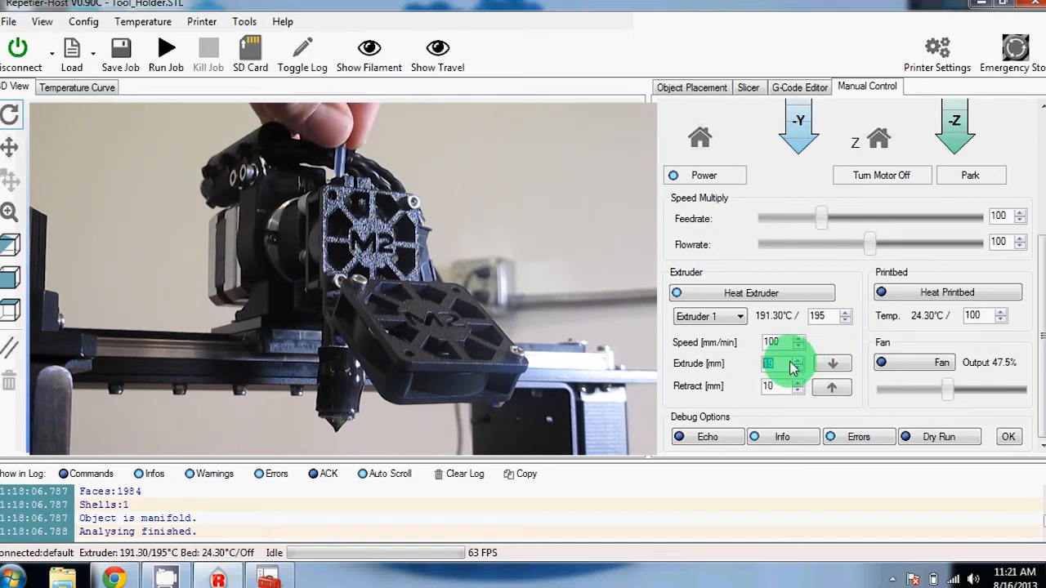
mouse_move(715, 369)
text(19)
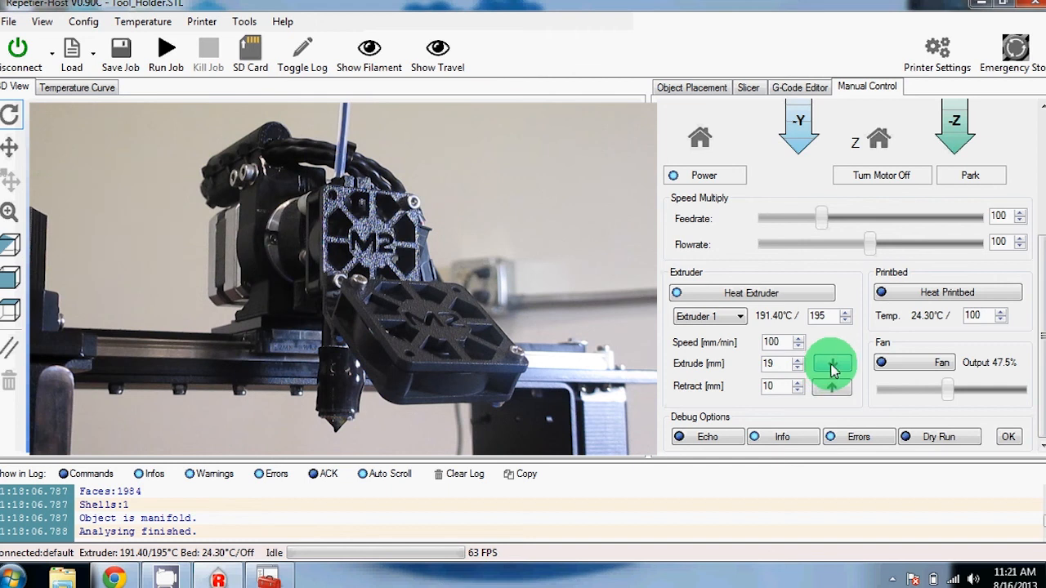
Extrude 19 mm of filament three times from the heated nozzle.
click(832, 363)
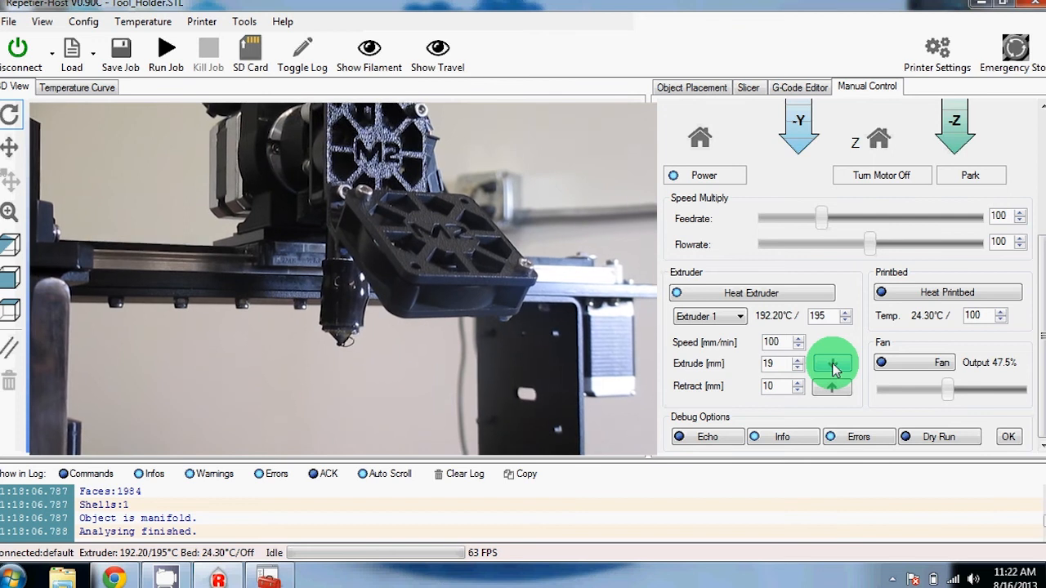
click(832, 363)
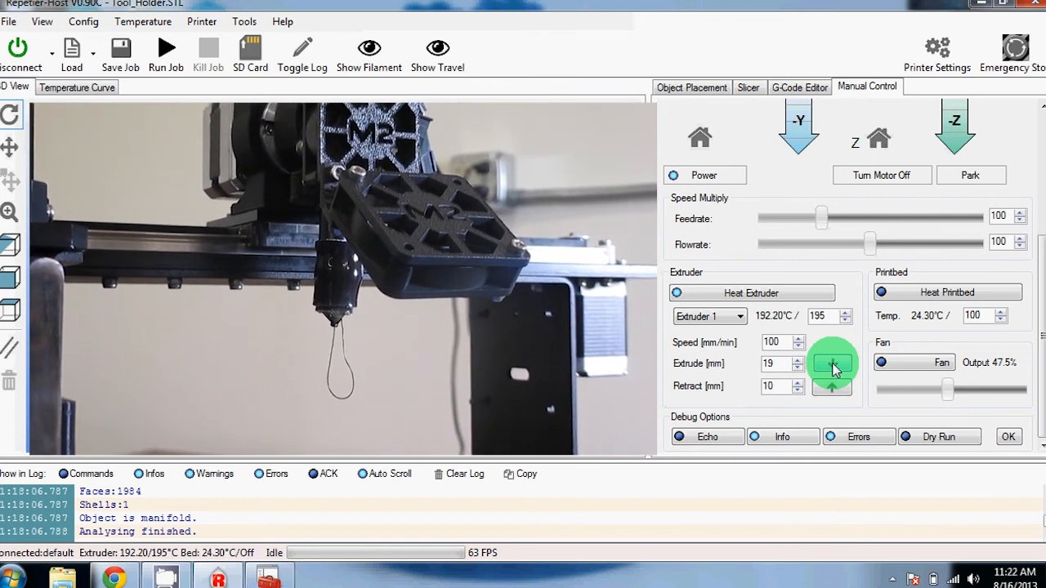
click(832, 363)
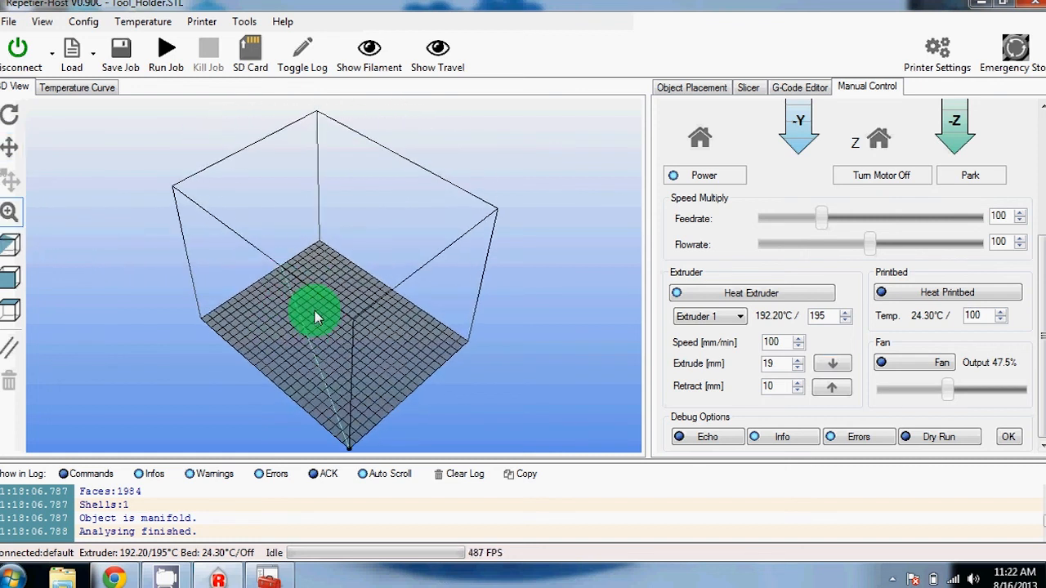
Pan the 3D preview to shift the print bed's position in view.
drag(314, 317, 347, 334)
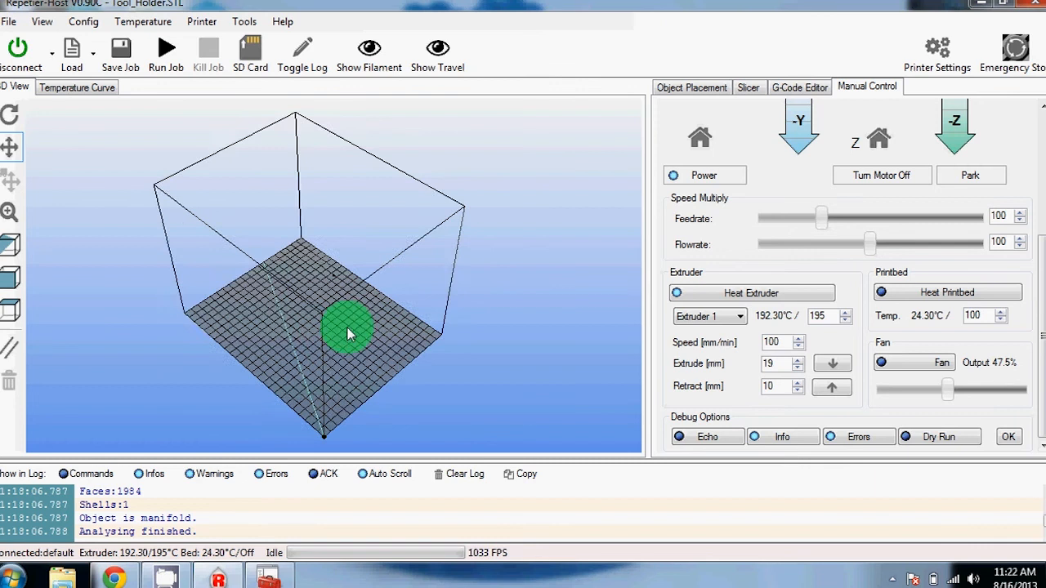